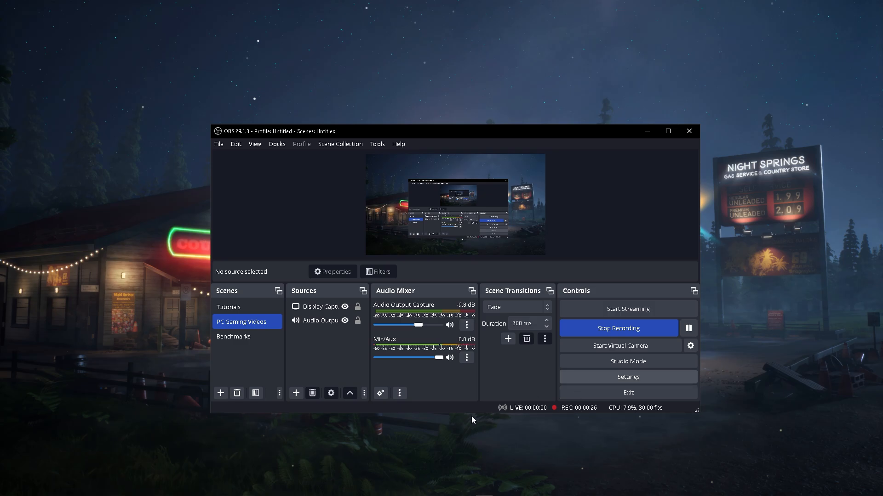
Step: Reach the Advanced settings page showing Process Priority set to High
click(628, 377)
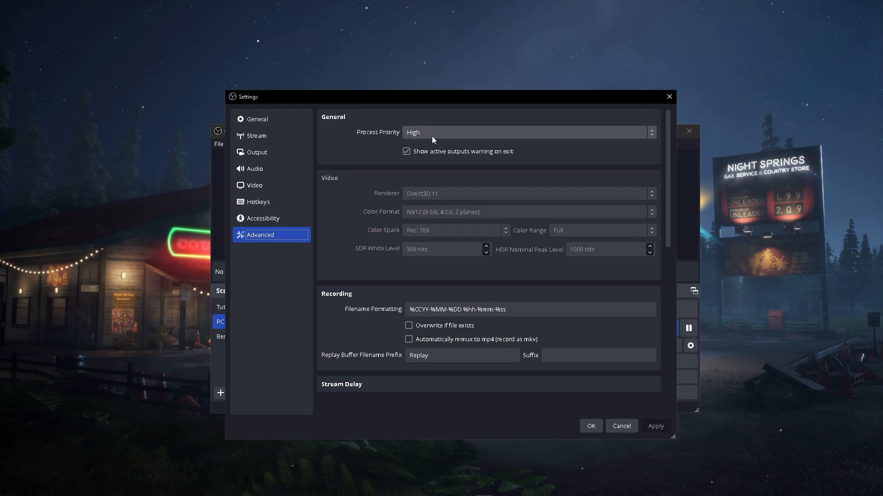
click(527, 132)
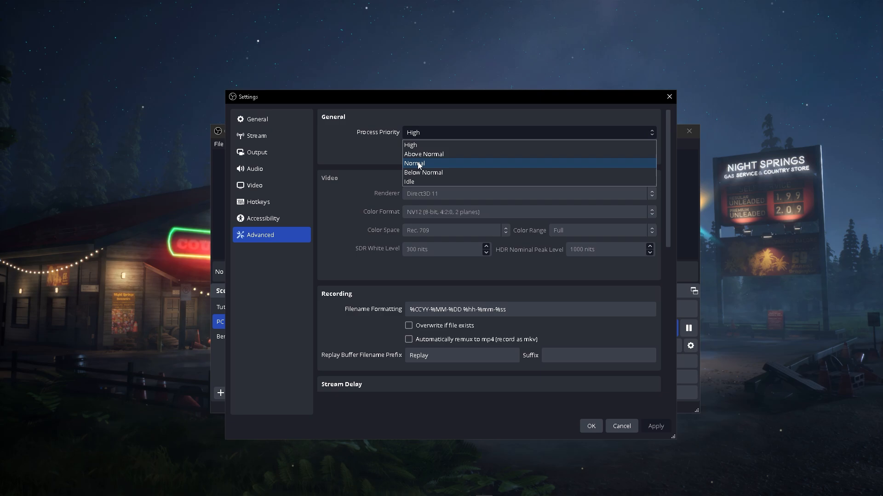
mouse_move(421, 167)
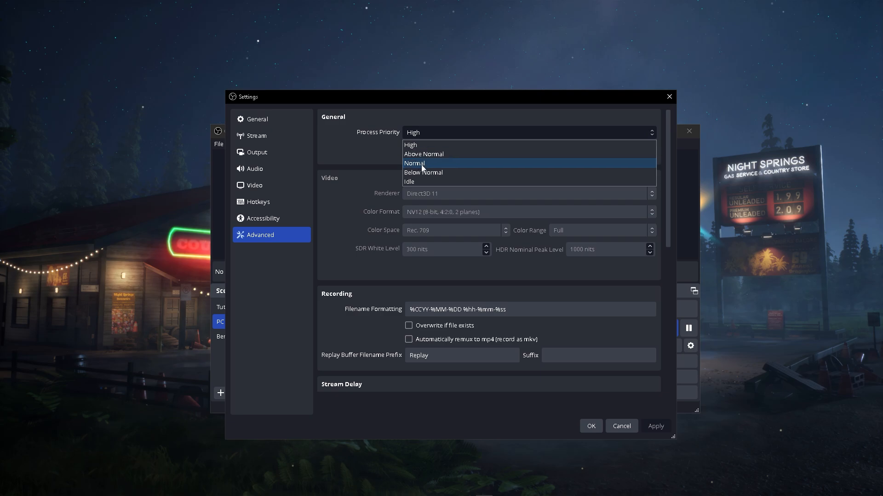
mouse_move(430, 178)
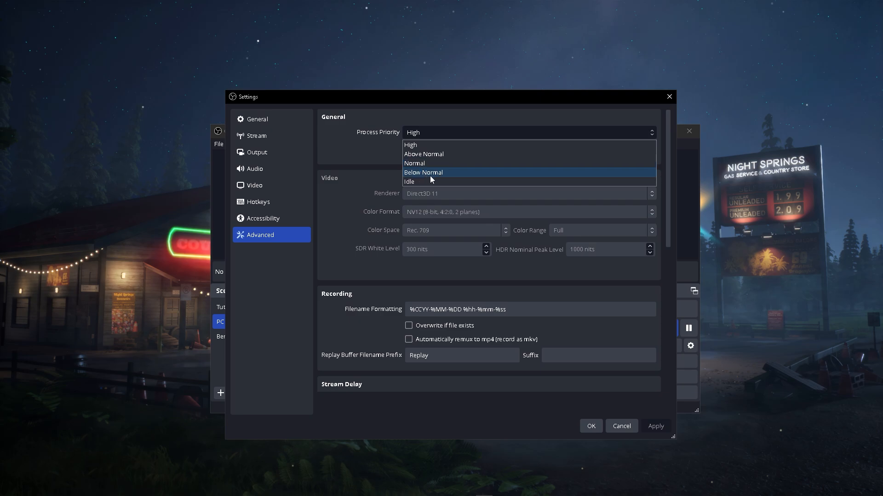
mouse_move(423, 183)
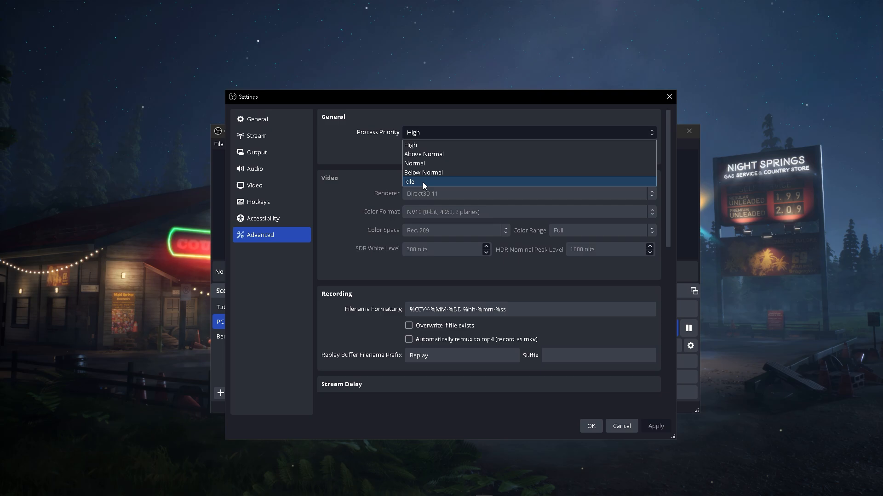
mouse_move(359, 175)
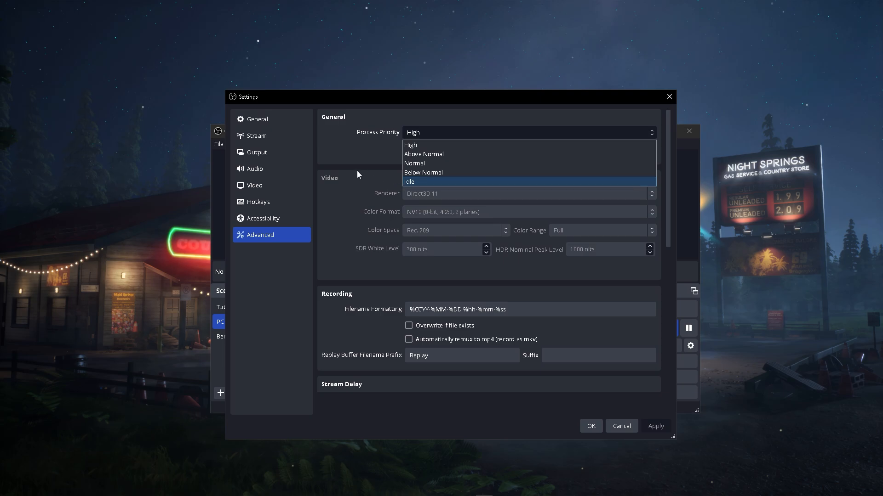
mouse_move(429, 156)
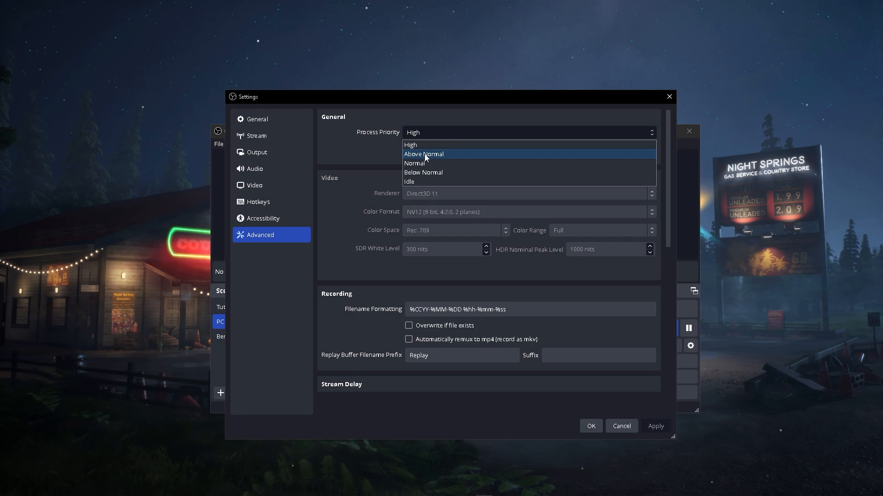
mouse_move(425, 145)
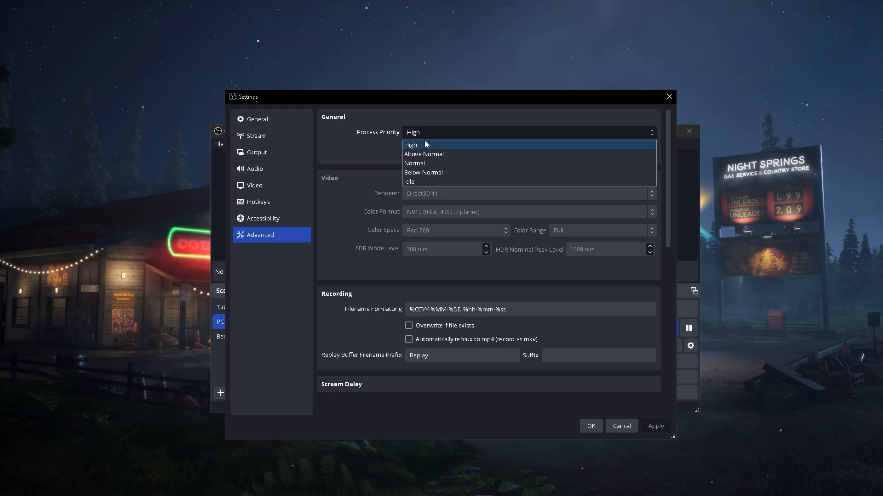
mouse_move(429, 158)
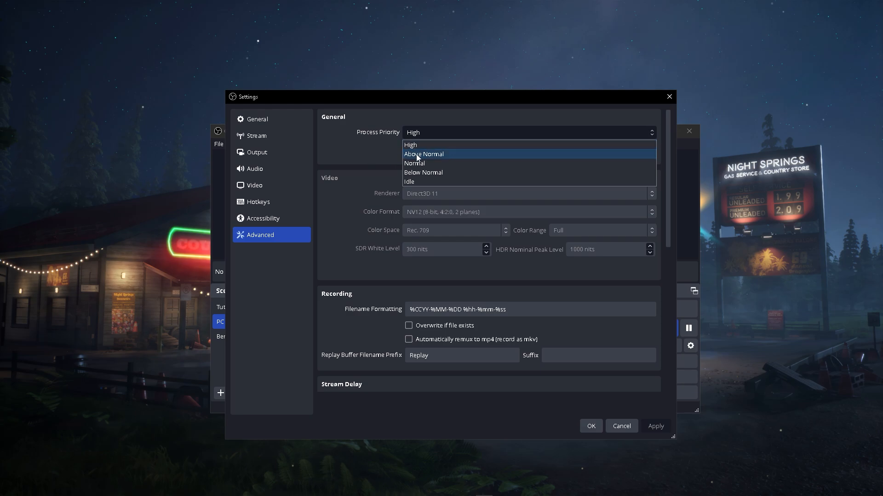
mouse_move(420, 178)
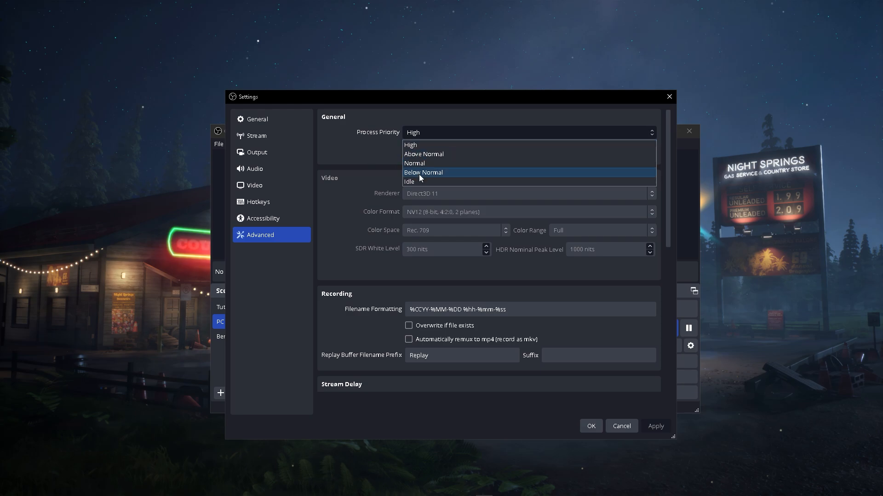
mouse_move(412, 159)
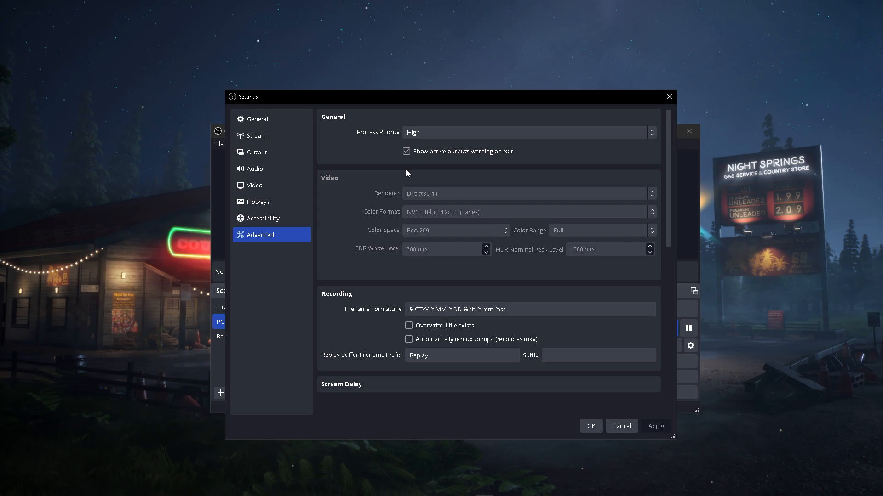
Step: Show the Output recording encoder settings with CPU Usage Preset ultrafast, CBR 75000 Kbps
click(257, 153)
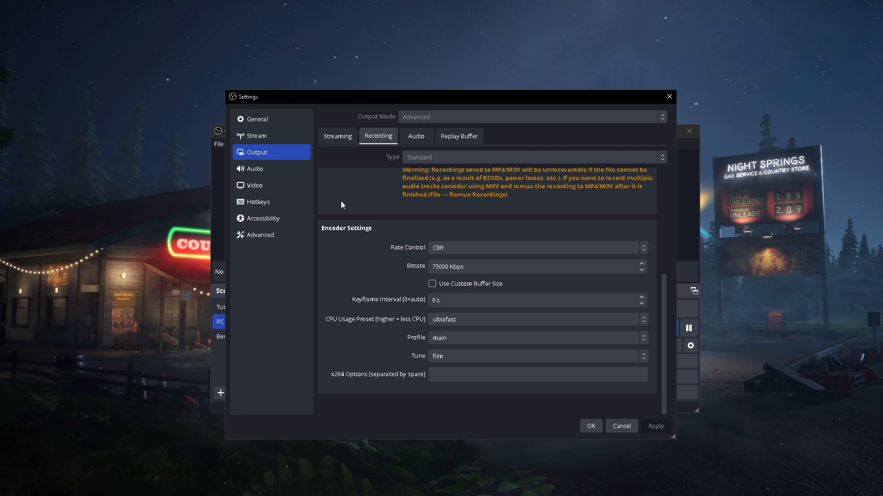
mouse_move(419, 133)
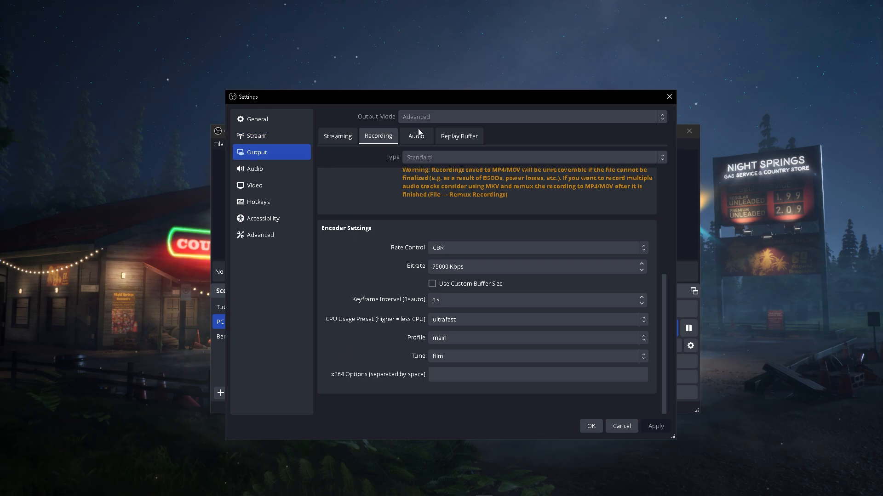
mouse_move(419, 118)
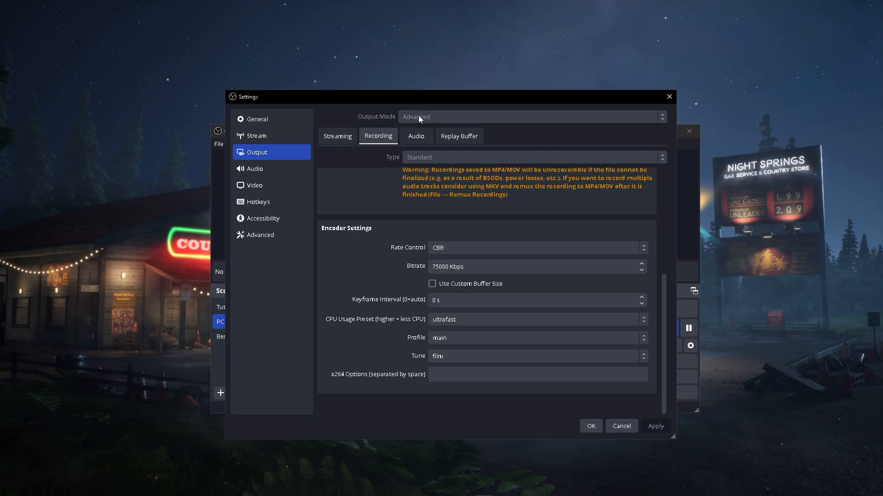
mouse_move(359, 230)
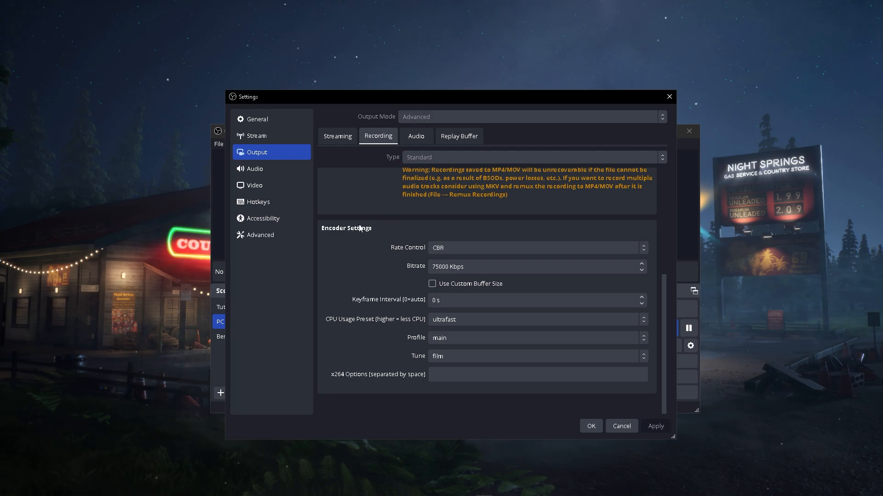
mouse_move(342, 324)
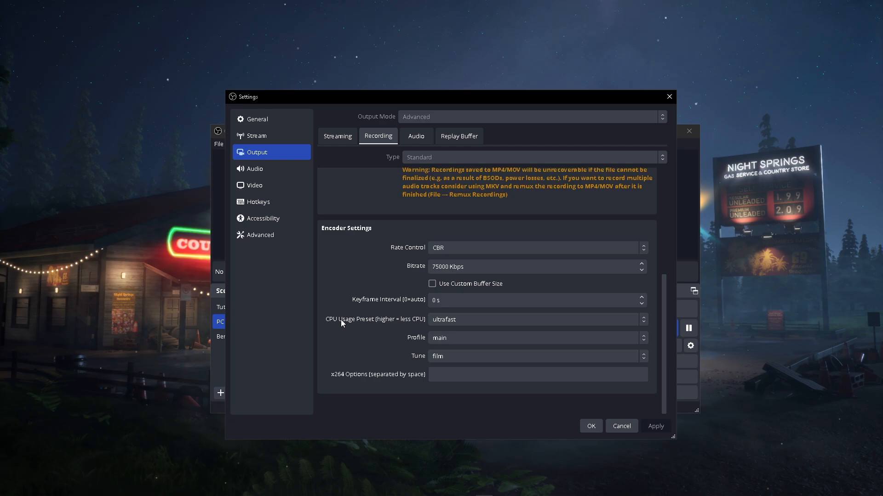
mouse_move(408, 326)
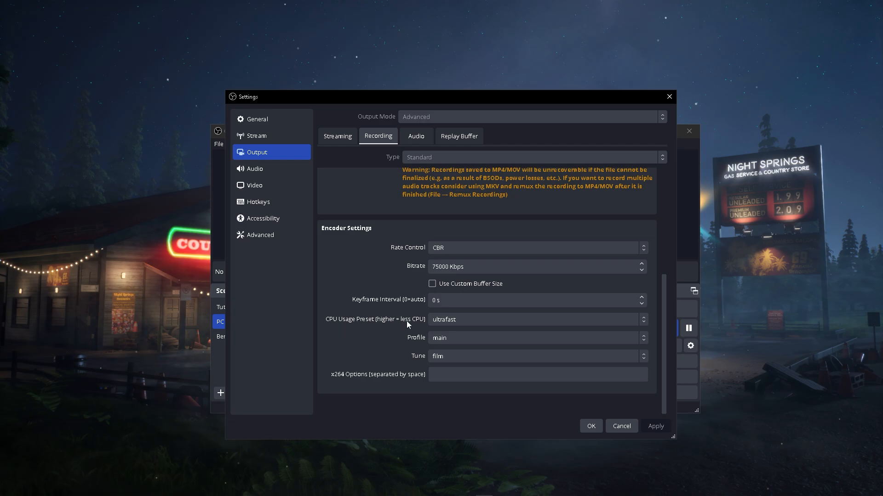
mouse_move(412, 331)
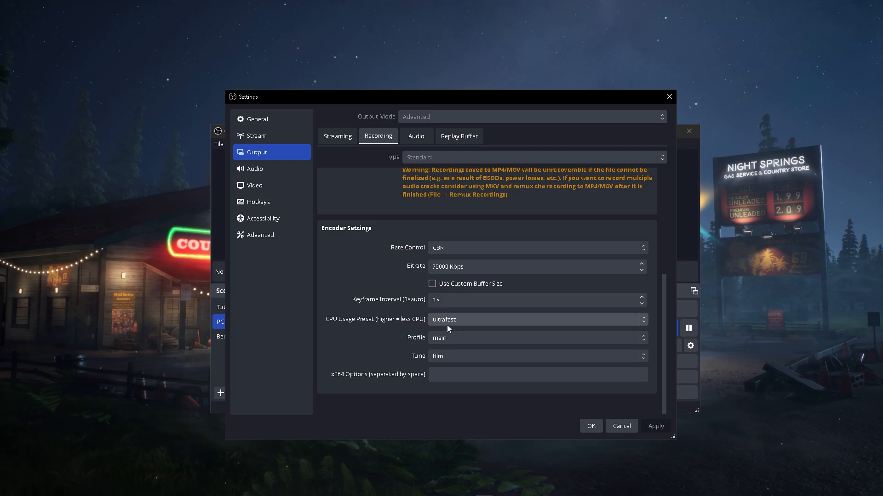
click(535, 320)
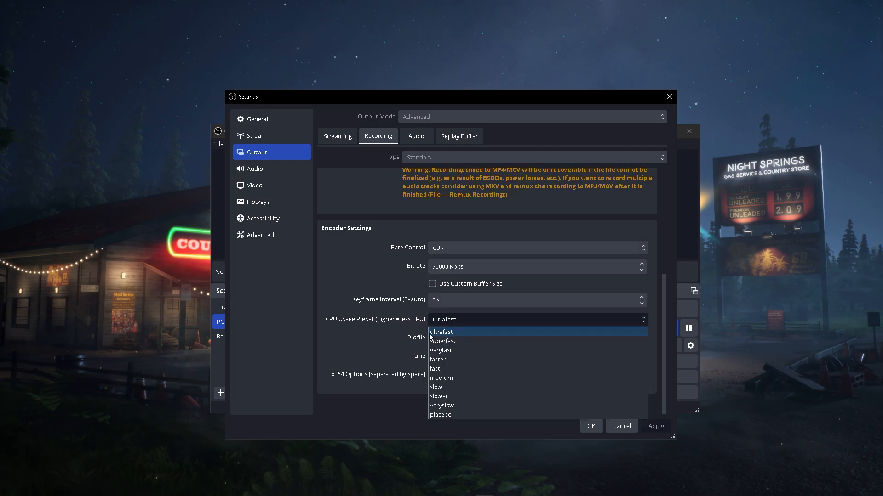
mouse_move(392, 335)
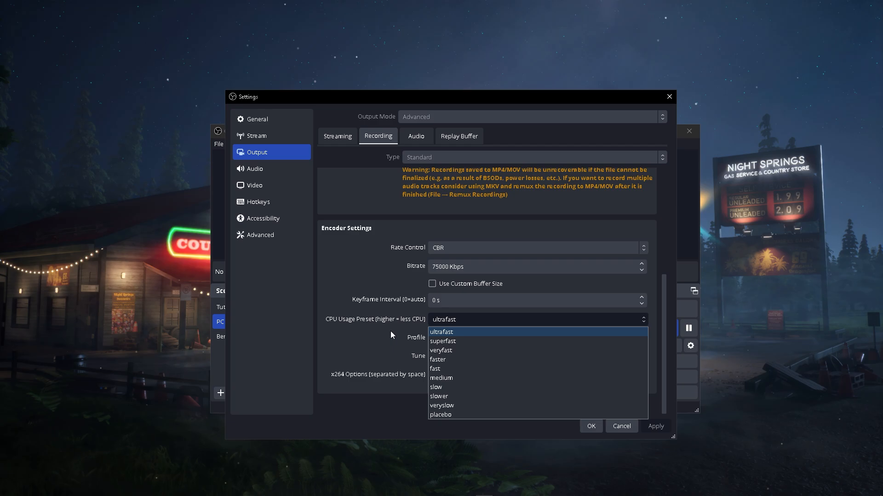
click(441, 332)
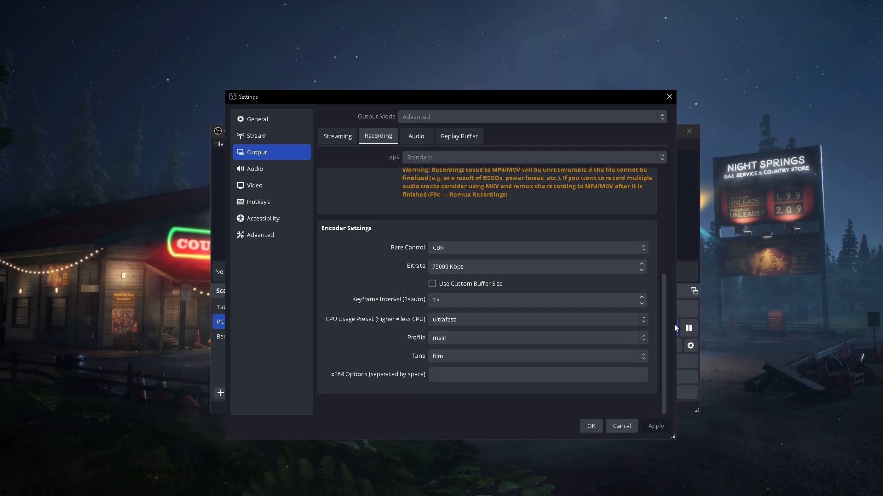
mouse_move(667, 325)
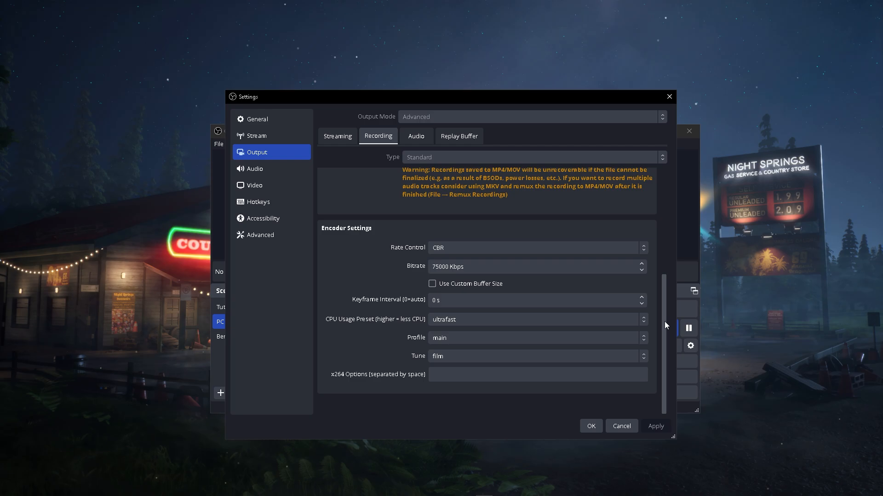
click(537, 319)
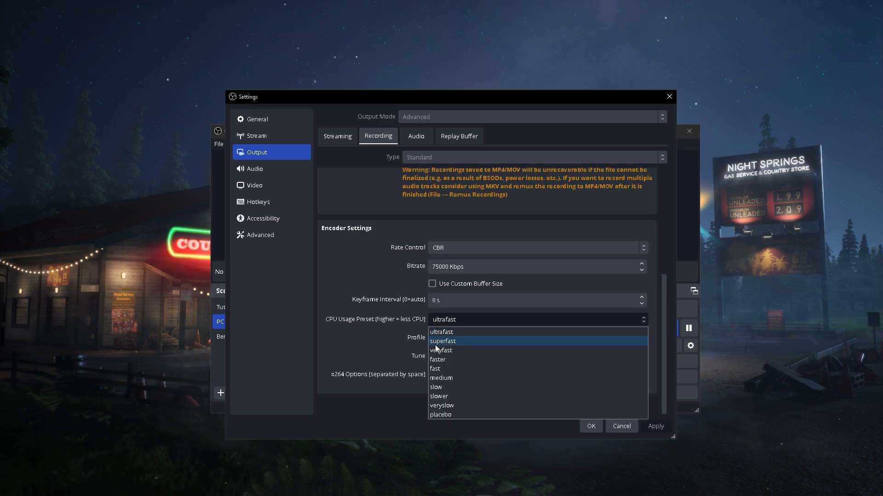
mouse_move(456, 374)
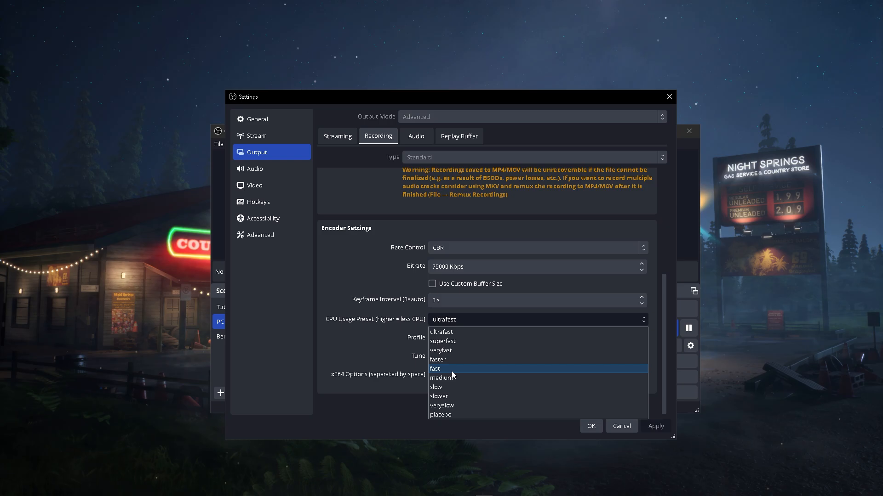
mouse_move(463, 409)
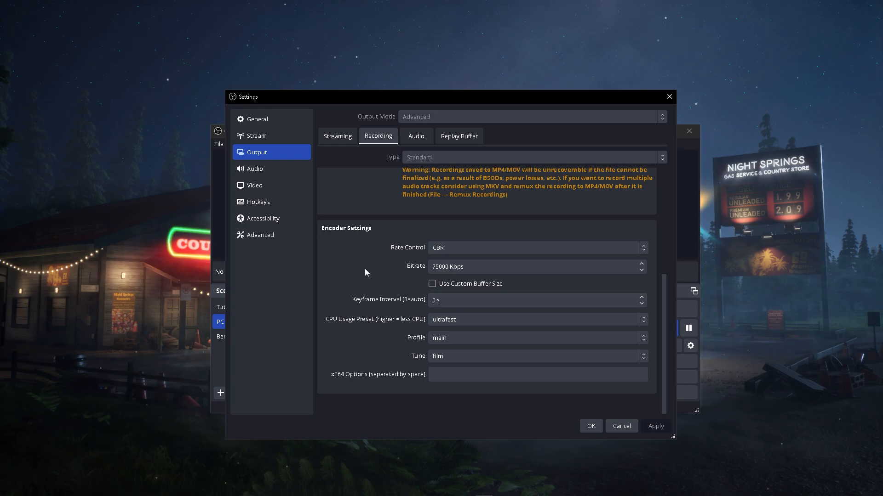
click(260, 236)
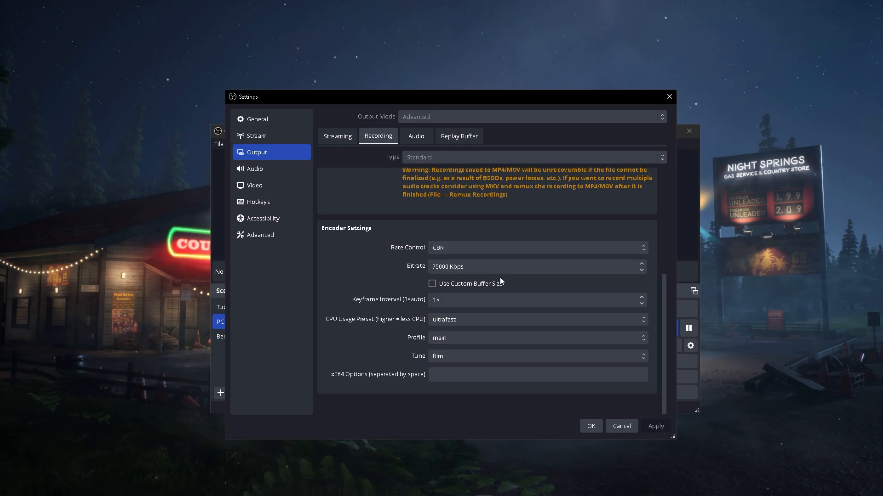
mouse_move(508, 289)
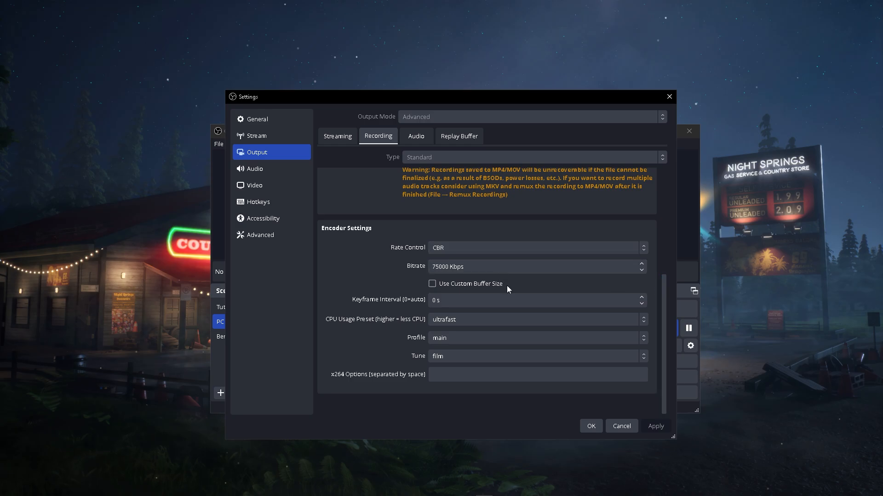
mouse_move(510, 290)
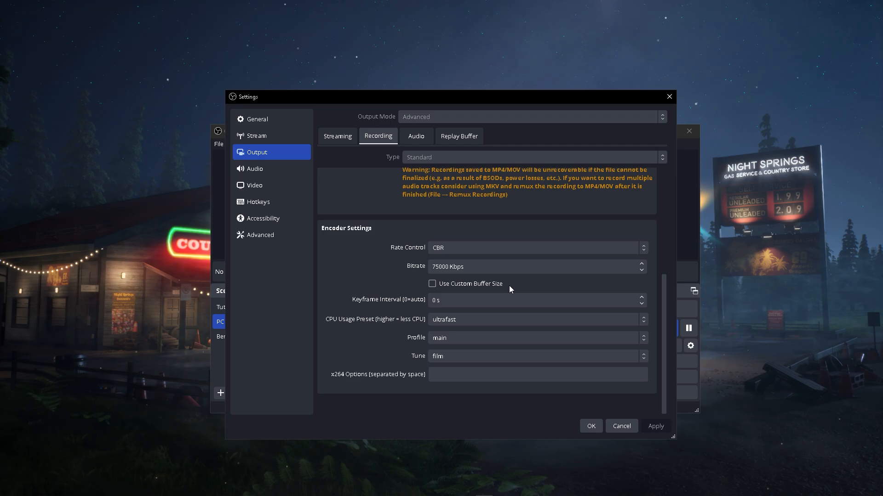
mouse_move(364, 334)
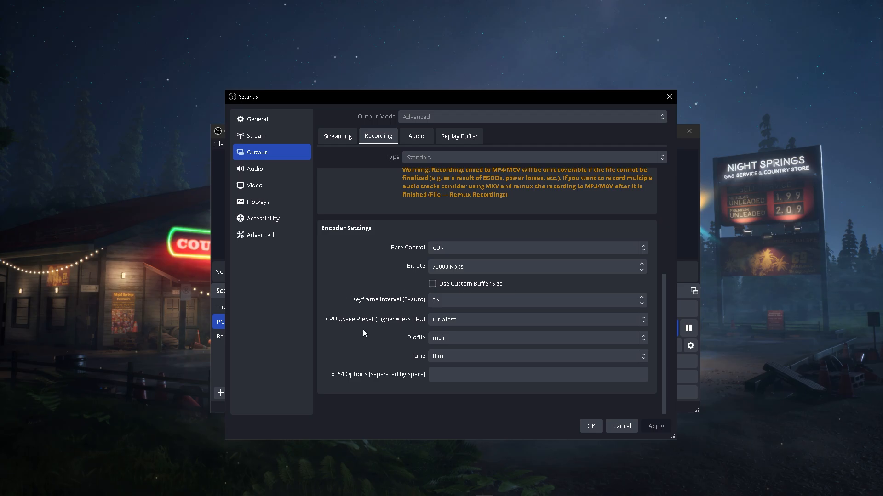
mouse_move(373, 313)
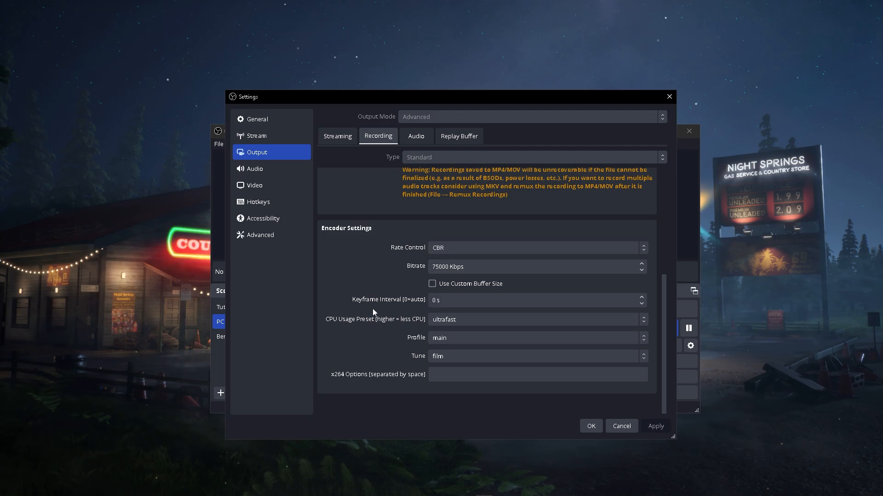
click(260, 236)
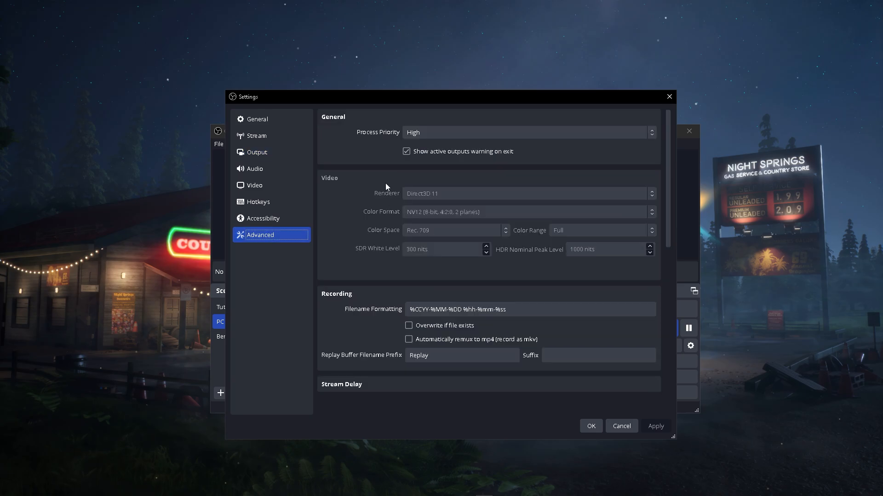
click(258, 153)
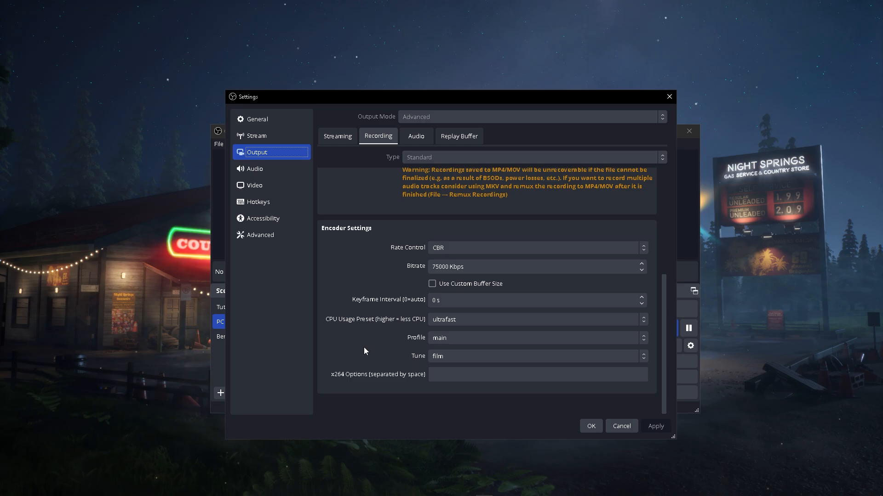
mouse_move(313, 272)
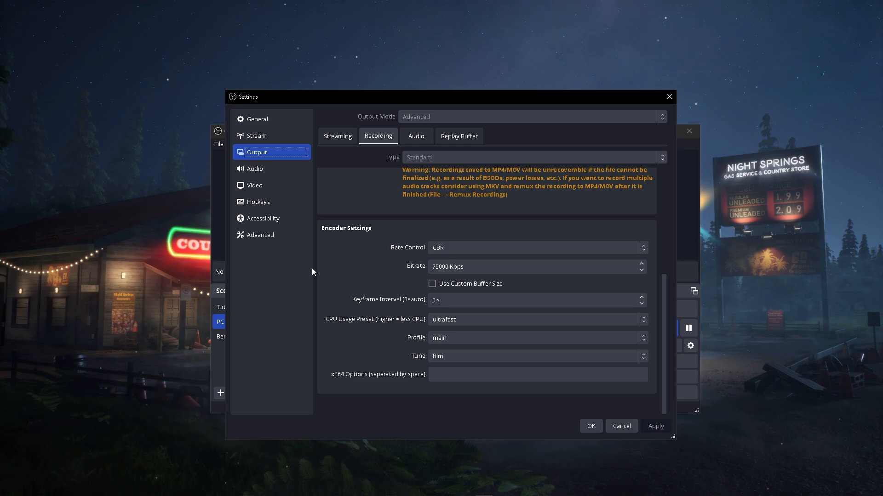
click(261, 236)
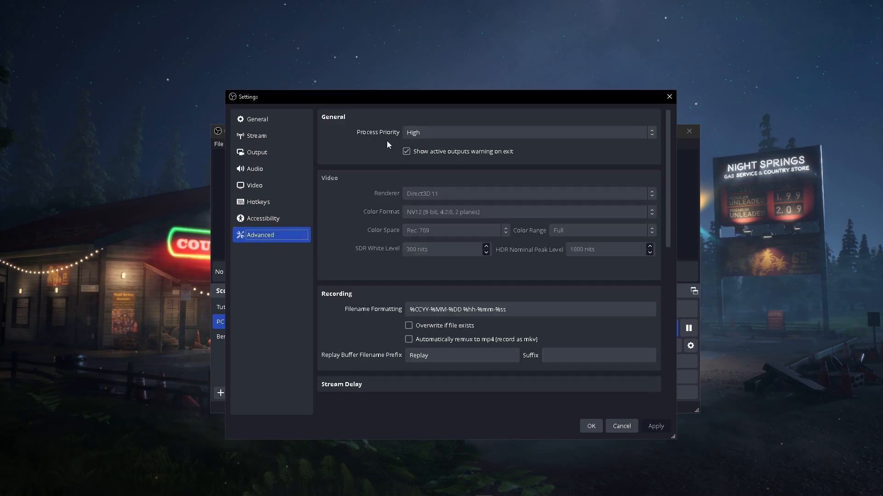
mouse_move(272, 164)
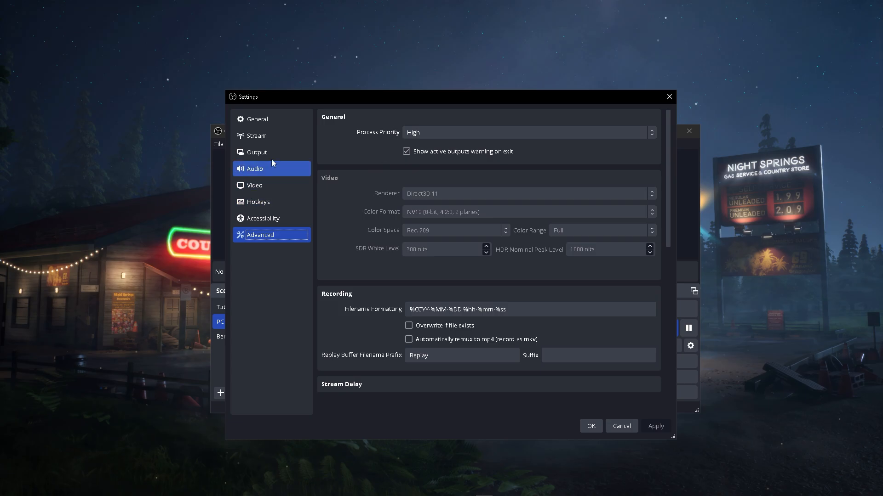
click(256, 153)
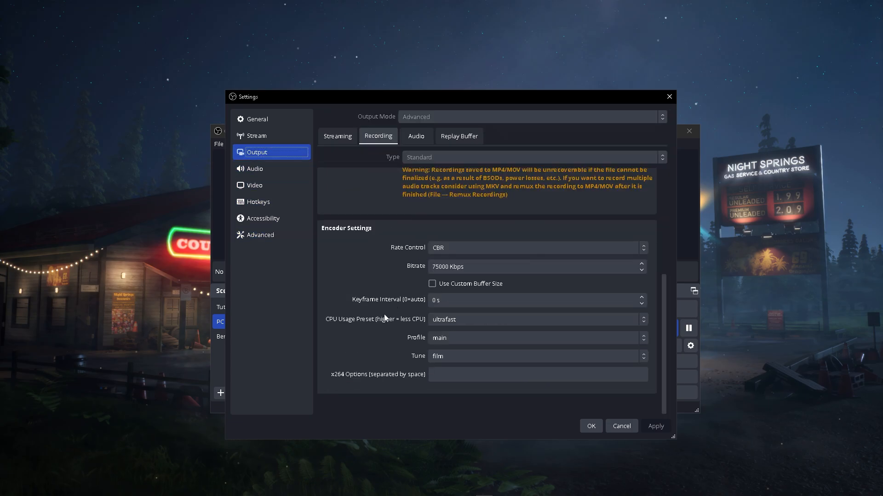